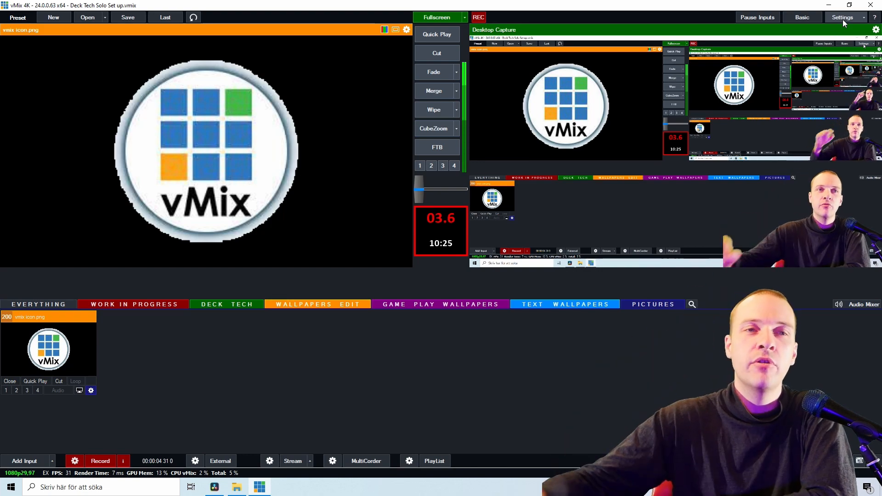
Add a shortcut on key A running Title SetImage on the Preview input
left_click(842, 17)
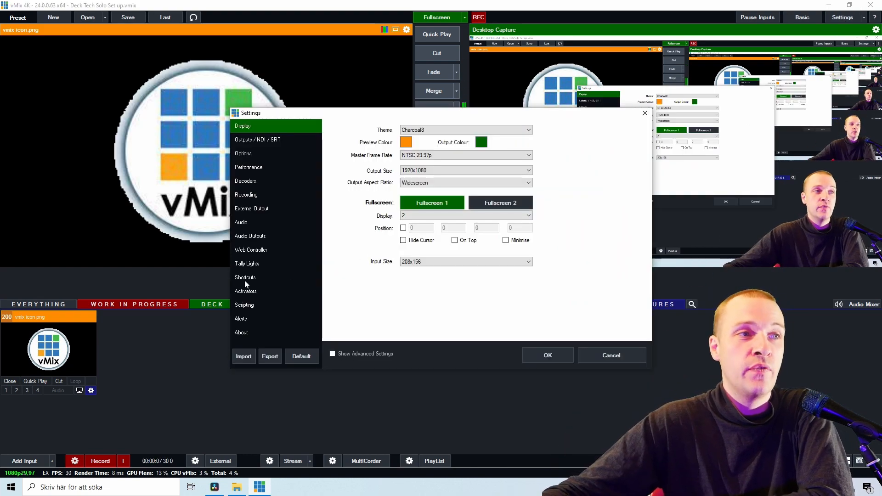
left_click(246, 277)
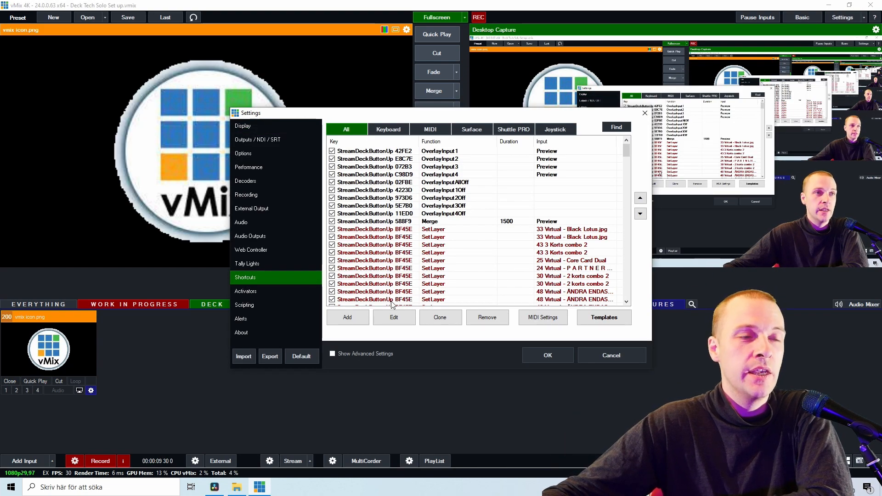
left_click(347, 317)
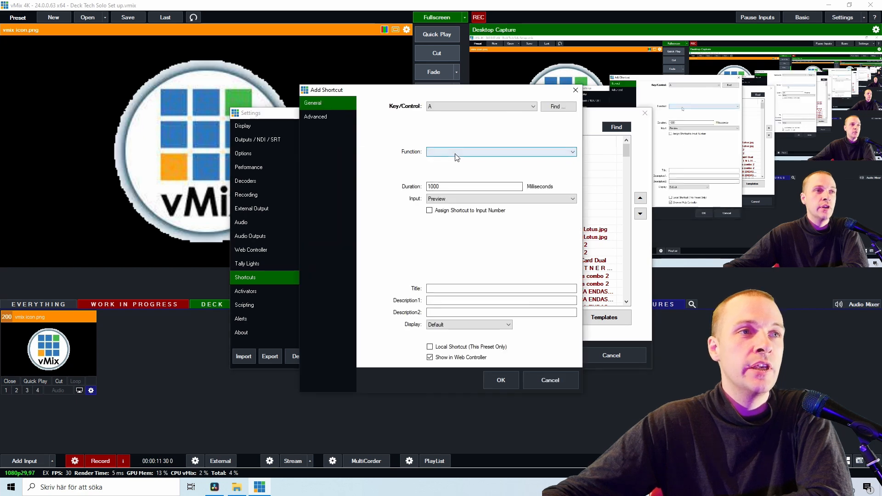
left_click(501, 152)
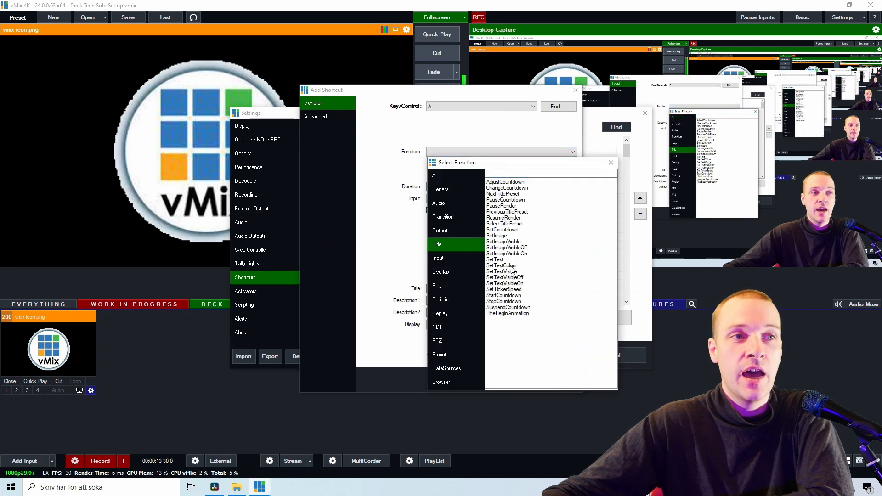
left_click(496, 236)
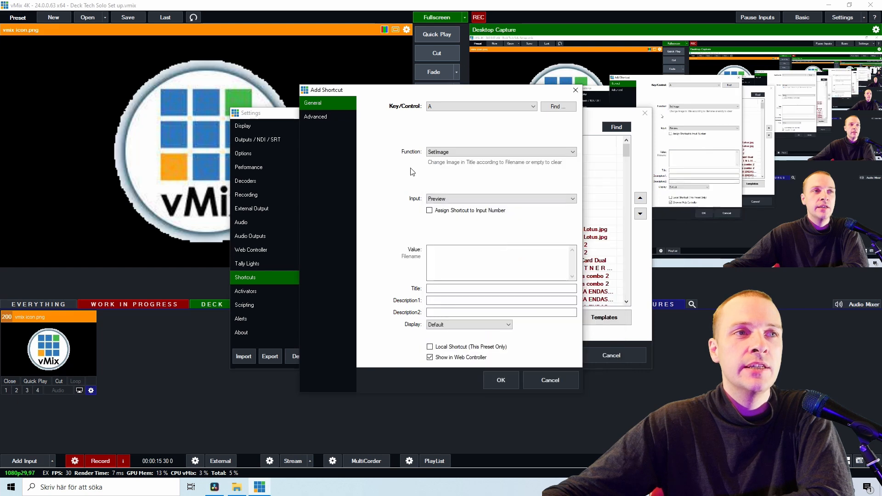
left_click(571, 199)
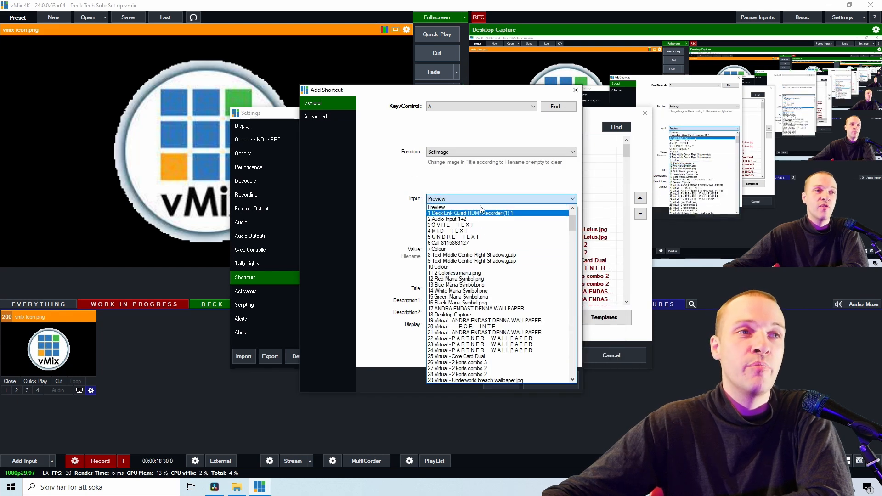
left_click(435, 206)
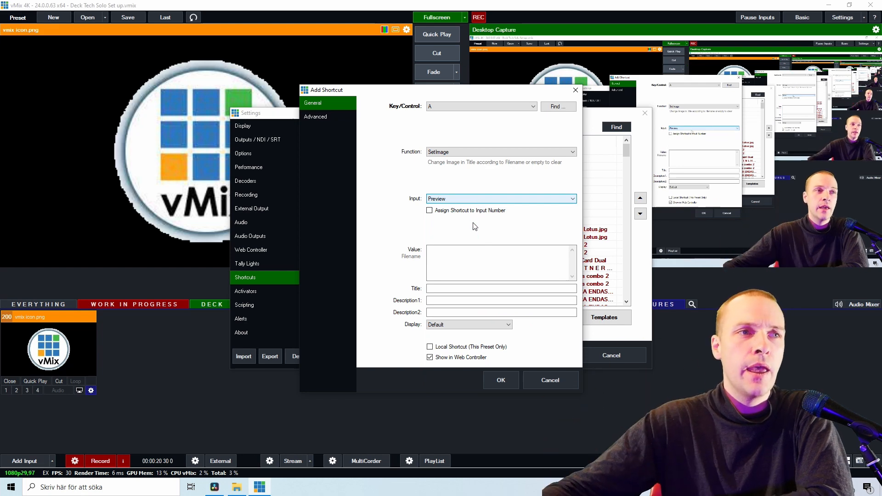
left_click(499, 262)
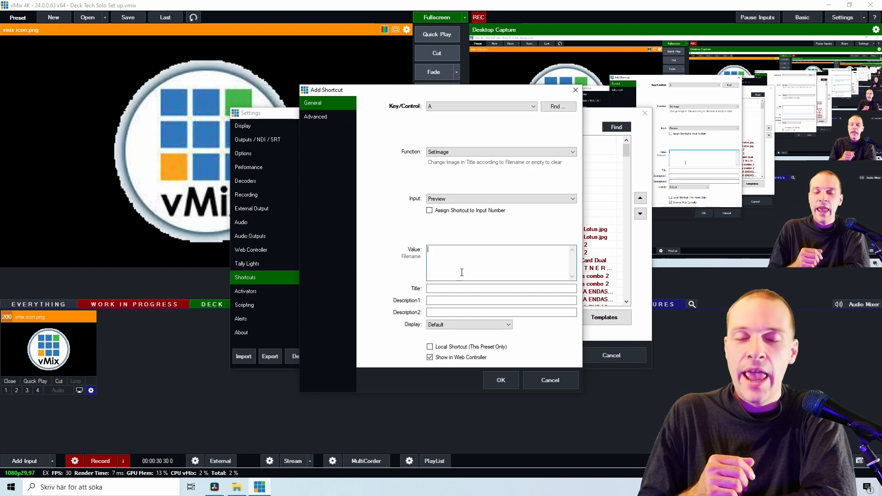
left_click(549, 380)
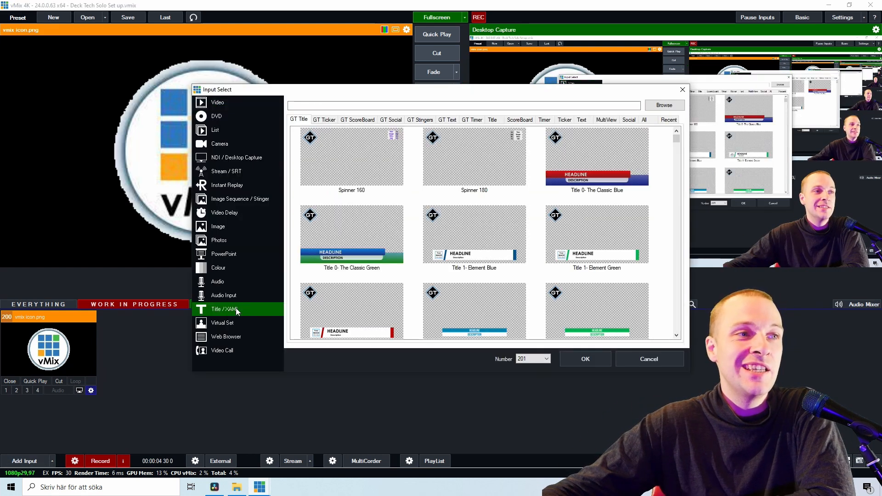
Add the Title 10- DynoLong template as an input and select its Logo.Source field
scroll("down", 3)
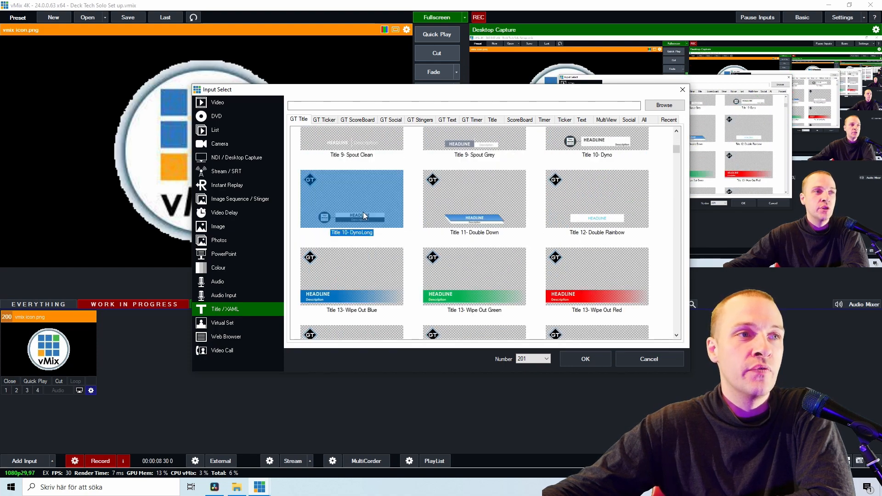
left_click(583, 359)
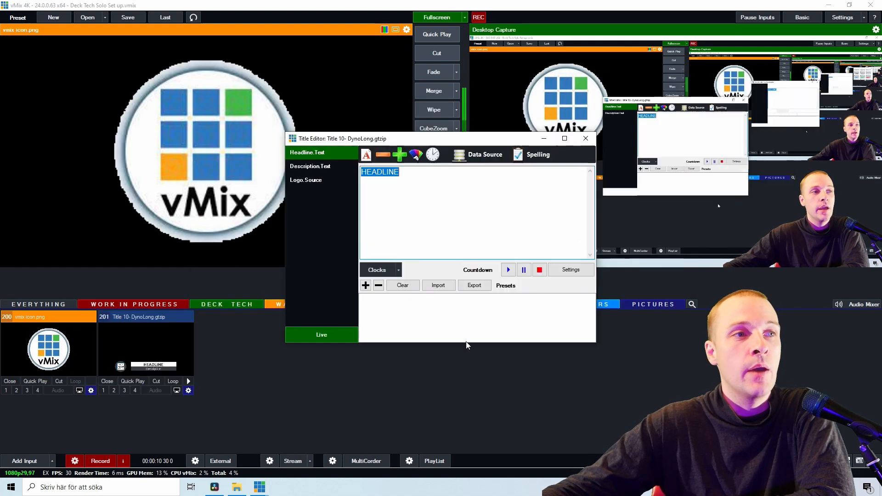
left_click(306, 180)
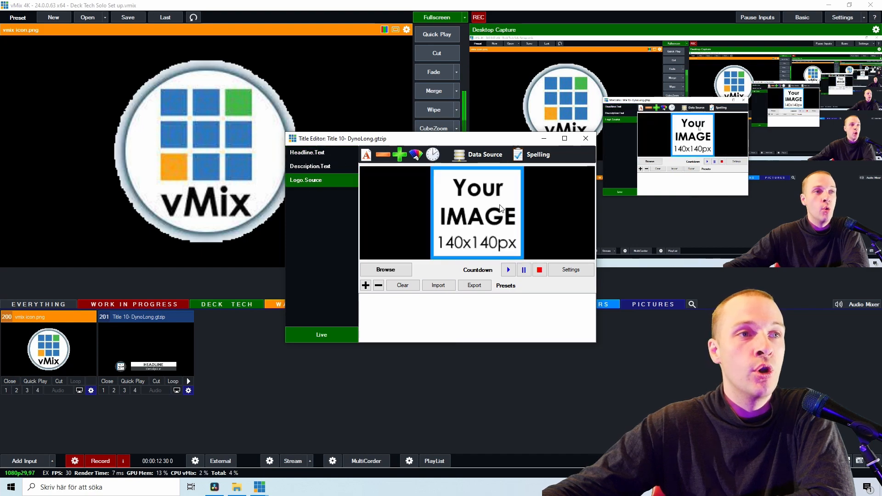
left_click(386, 270)
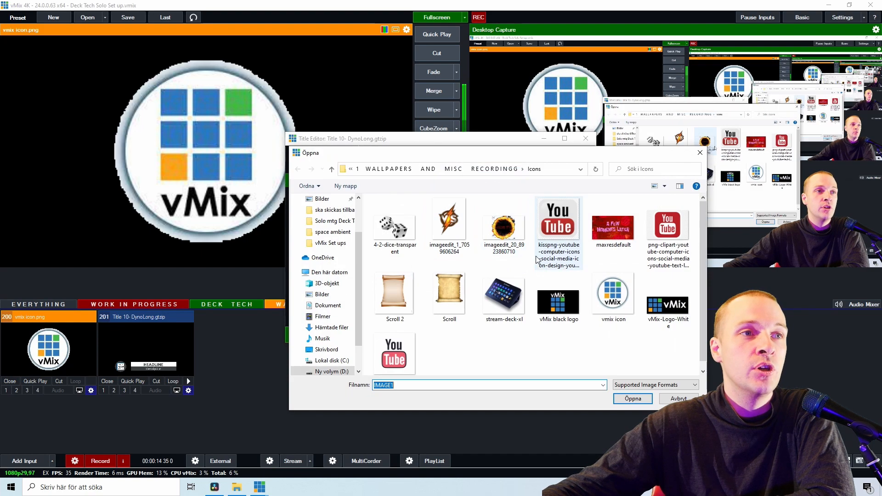
Set the logo to the stream-deck-xl image and view the title fullscreen
left_click(503, 291)
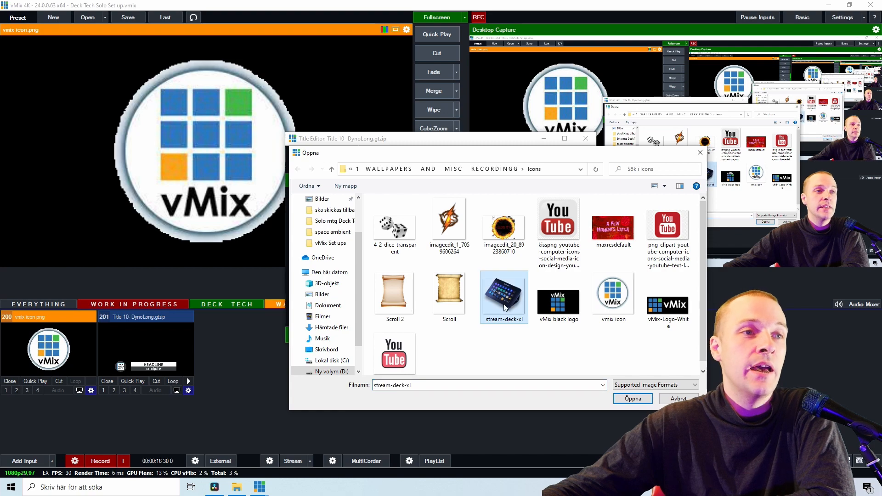
left_click(394, 343)
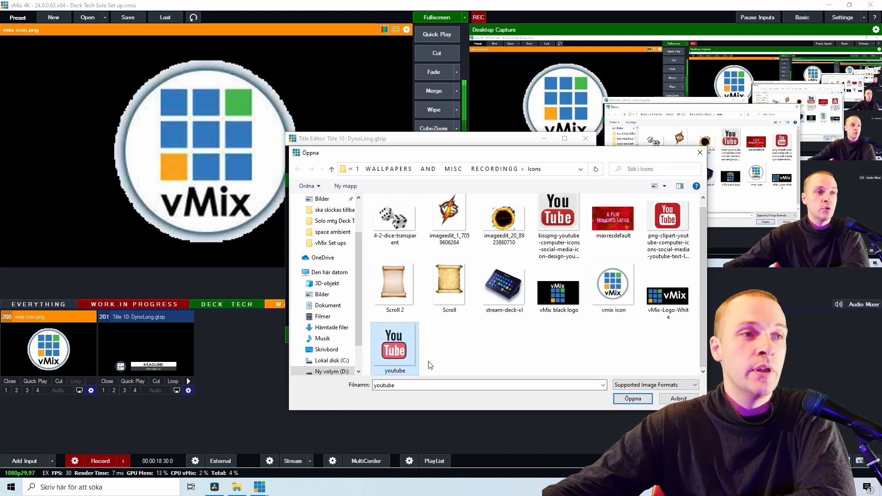
left_click(632, 399)
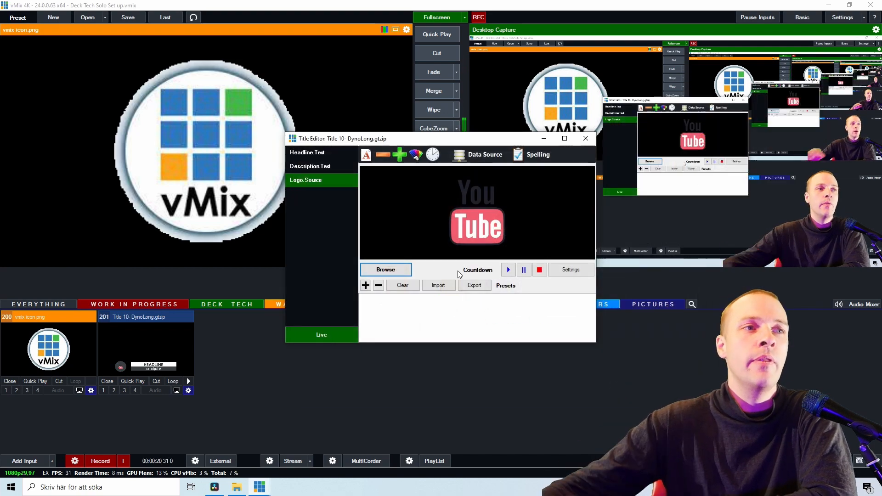
left_click(386, 269)
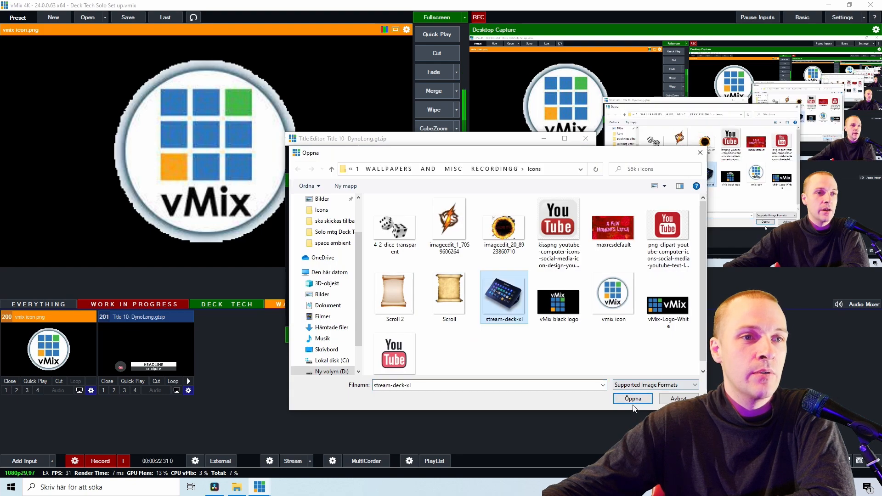
left_click(631, 398)
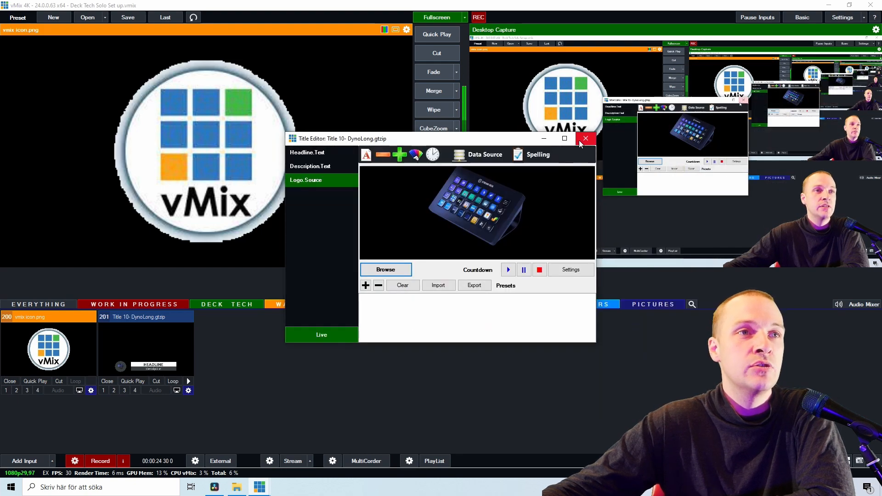
left_click(584, 138)
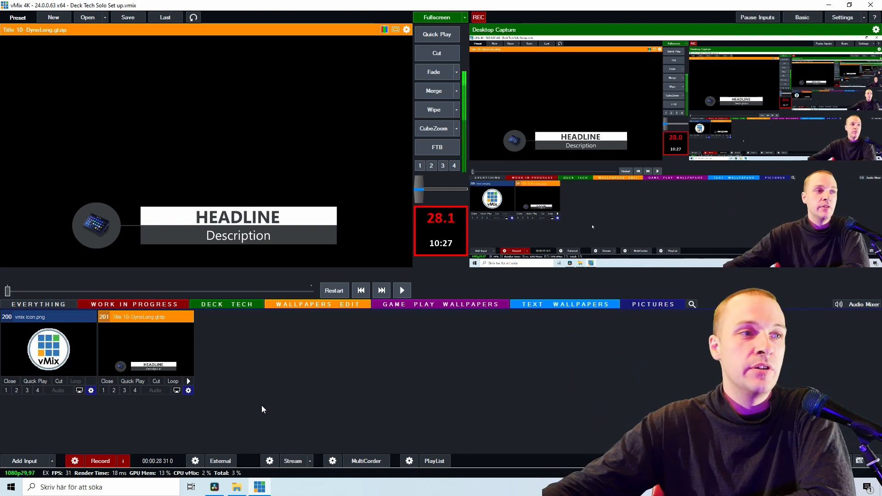
left_click(436, 17)
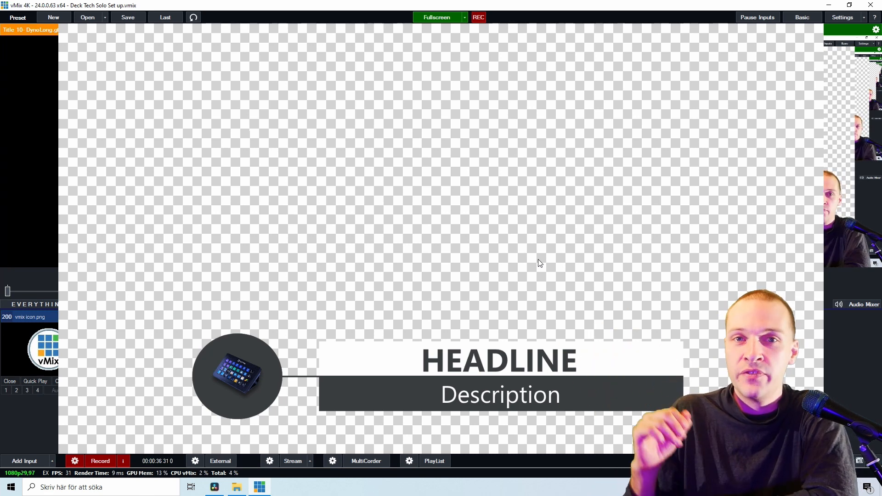
Change DynoLong's Logo.Source to the YouTube icon and delete the extra preset entry
right_click(145, 349)
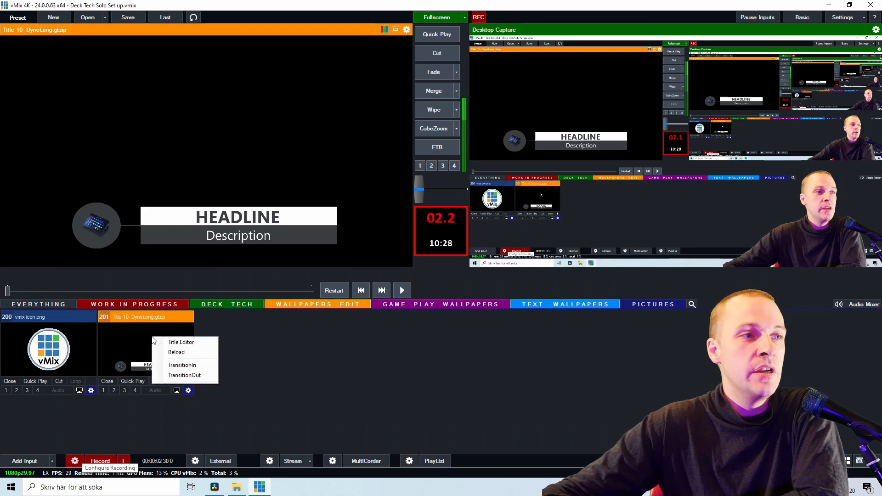
left_click(181, 341)
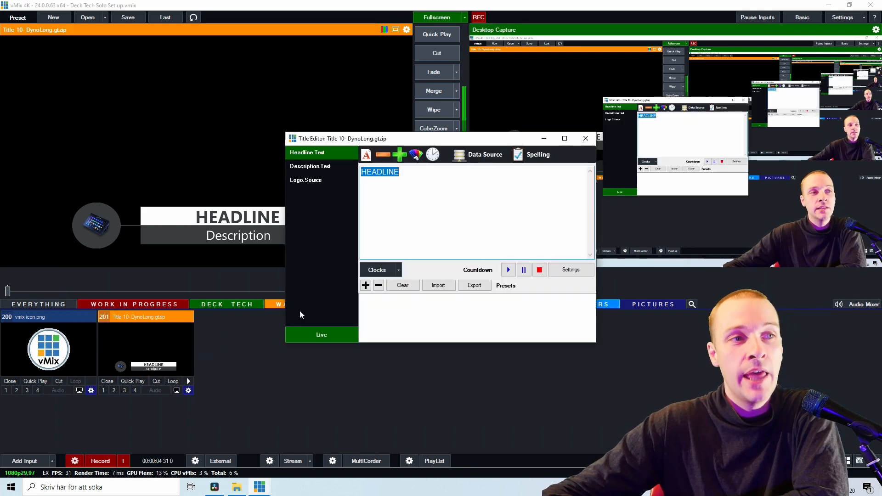
left_click(306, 180)
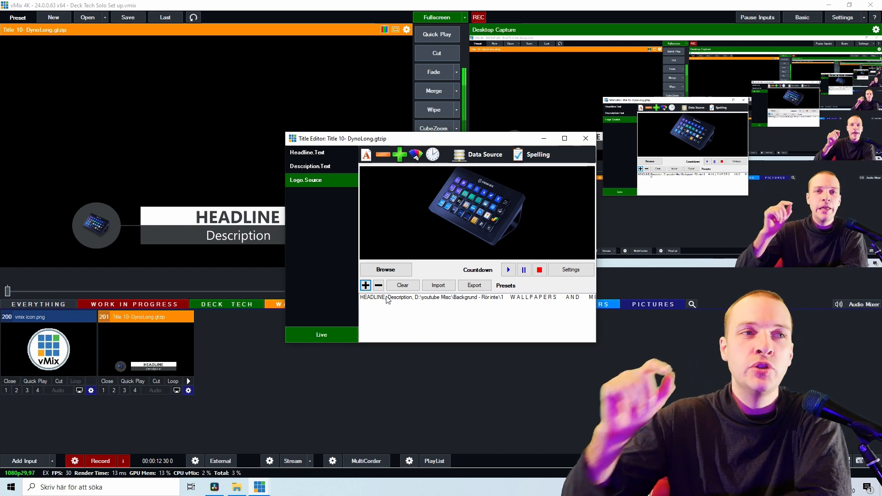
left_click(385, 270)
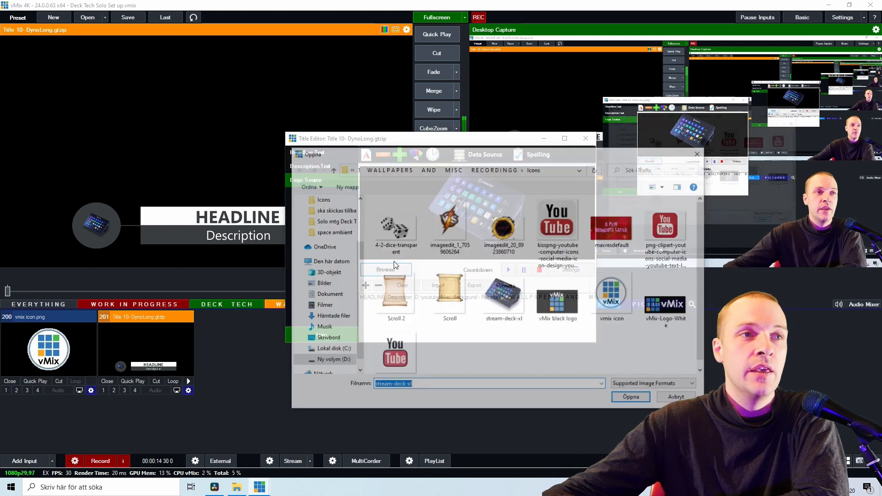
left_click(502, 222)
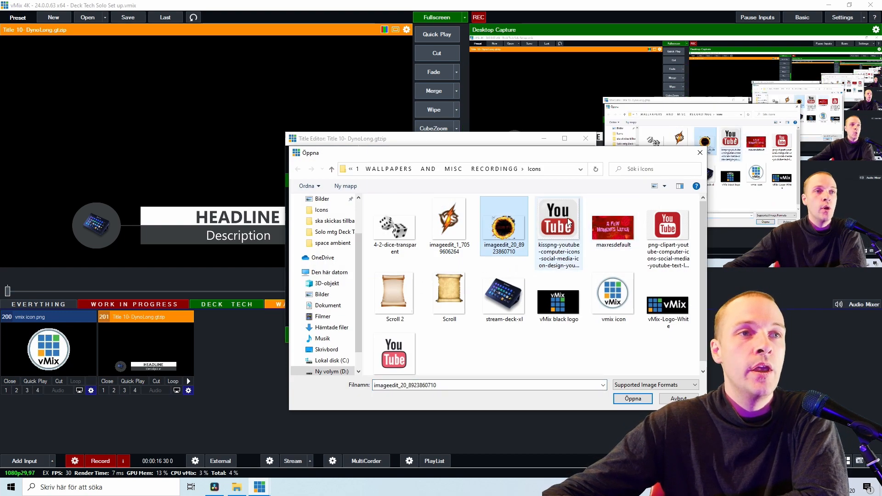
left_click(632, 399)
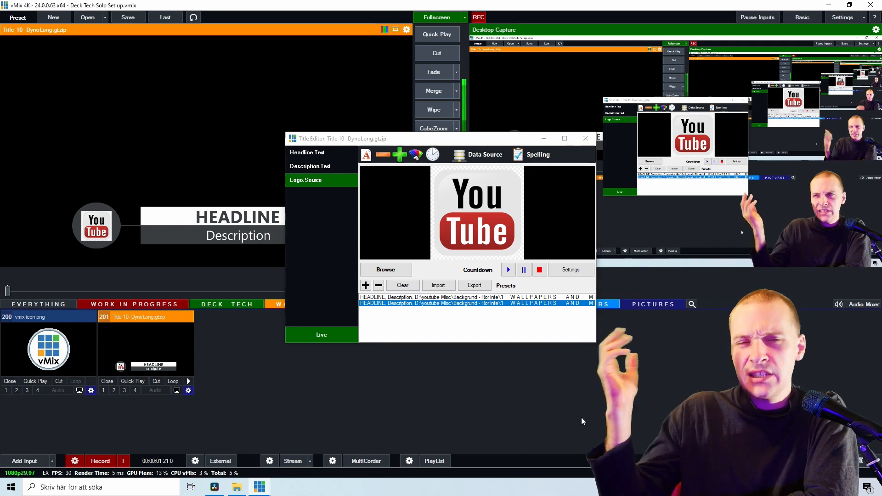
left_click(378, 286)
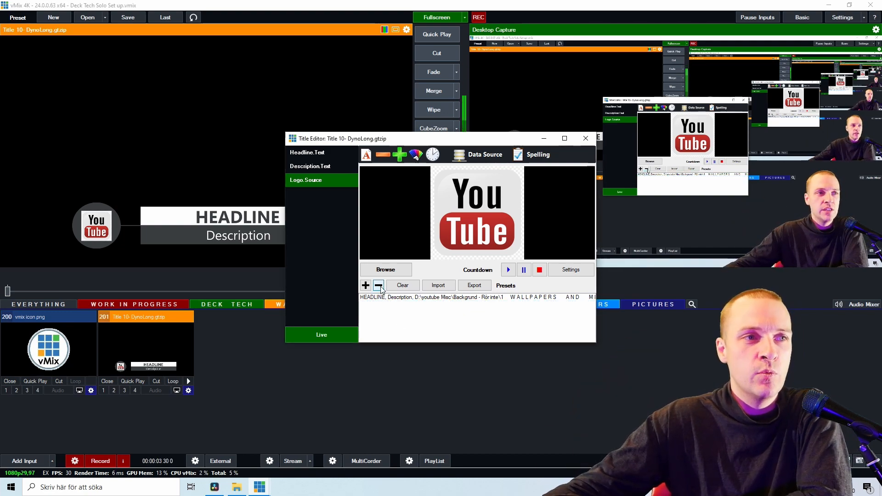
left_click(378, 285)
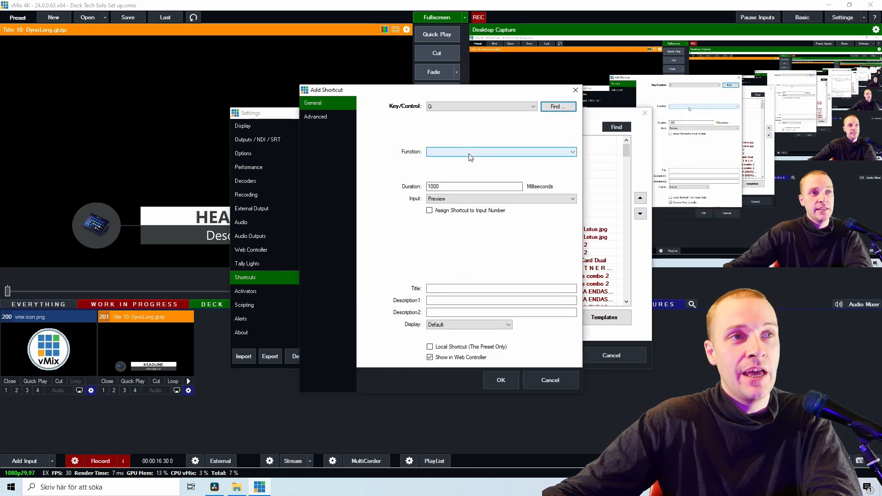
Make the Q shortcut run SetImage on DynoLong input 201's Logo.Source
left_click(499, 151)
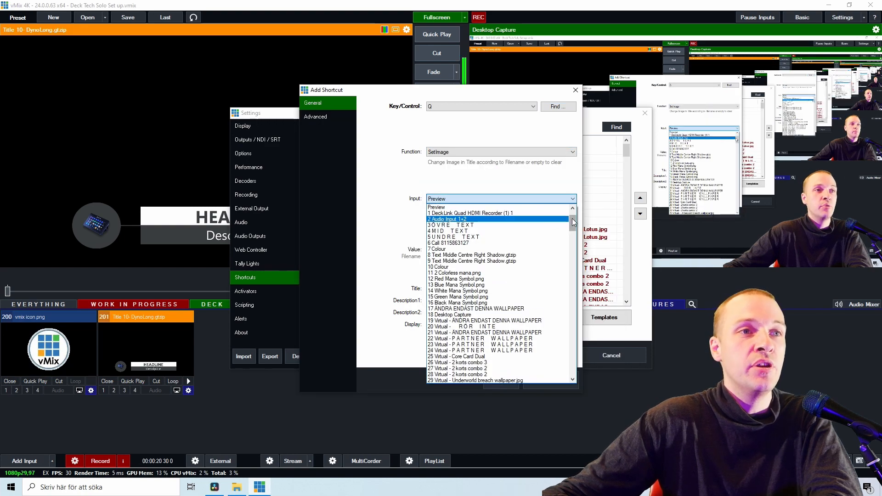
scroll("down", 3)
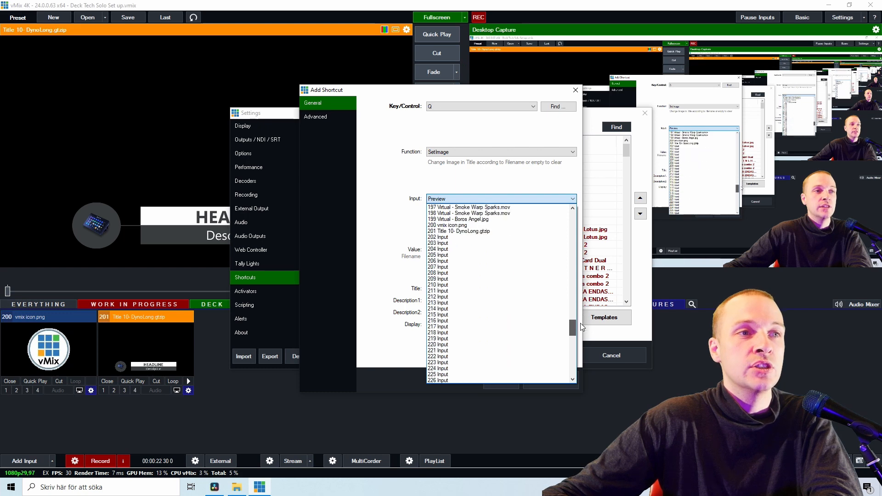
left_click(458, 230)
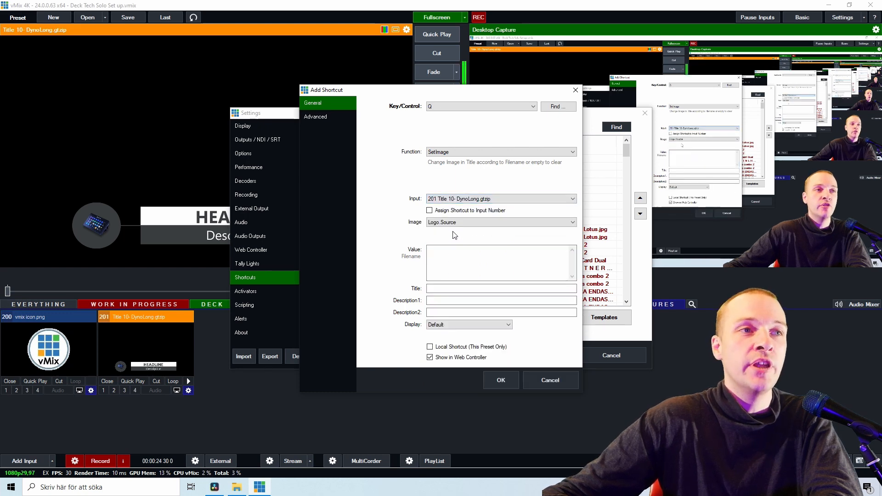
left_click(571, 221)
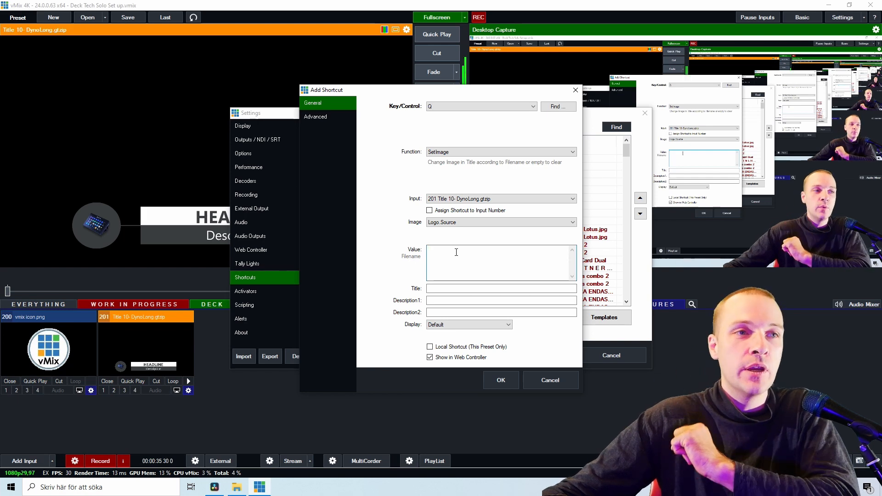
Find the Stream Deck image's file name and extension, make the shortcut local, and confirm
left_click(237, 487)
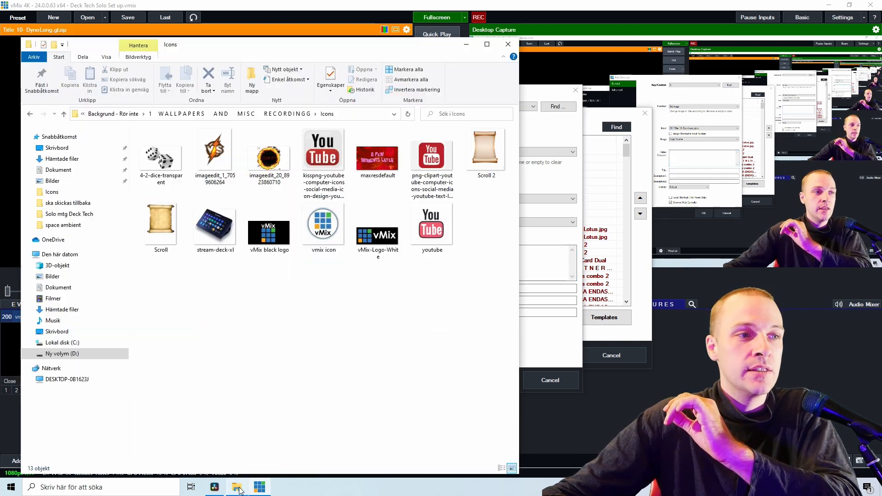
left_click(376, 231)
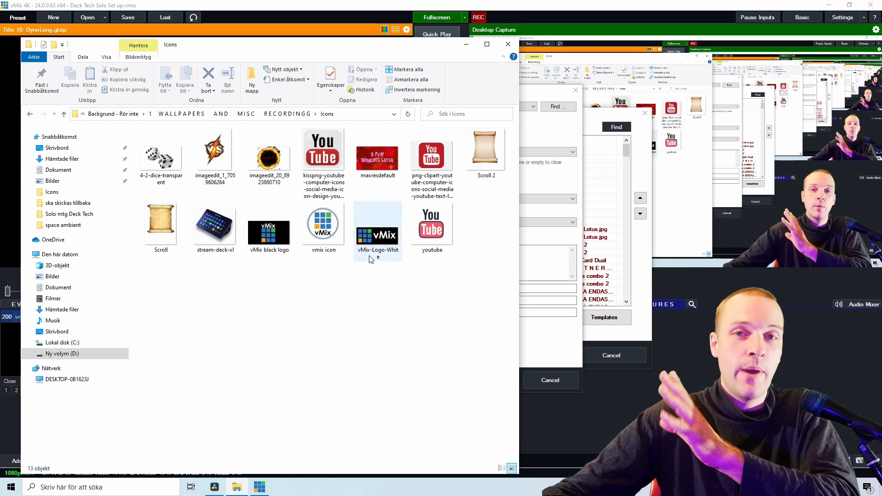
left_click(225, 113)
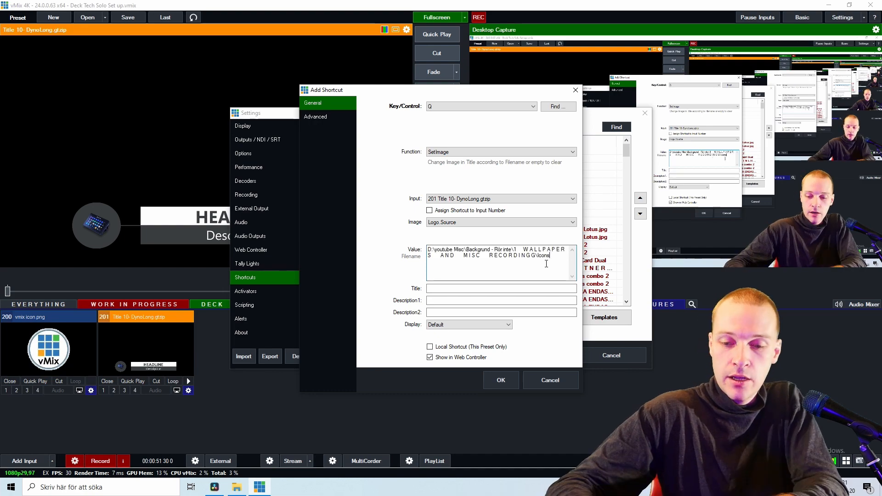
left_click(430, 346)
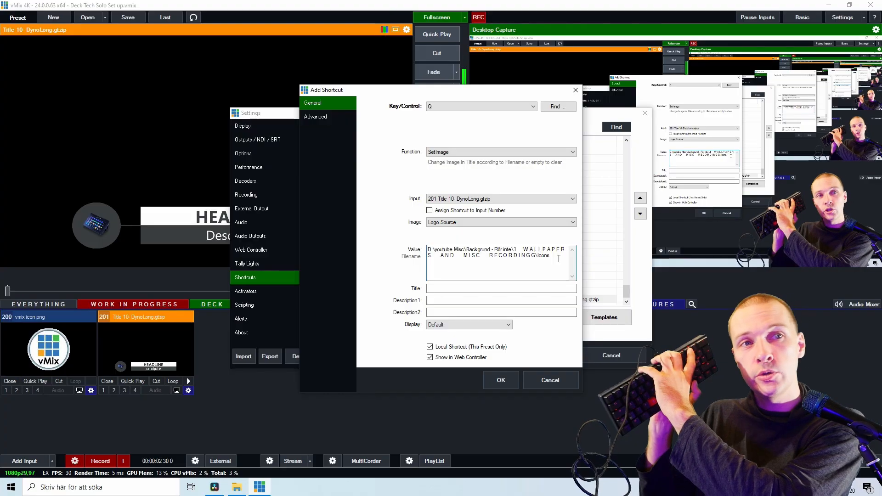
mouse_move(322, 322)
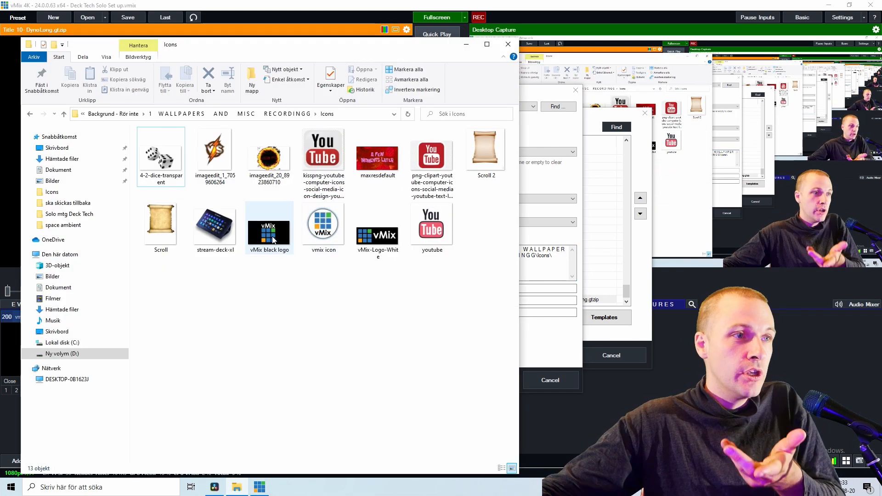
right_click(214, 221)
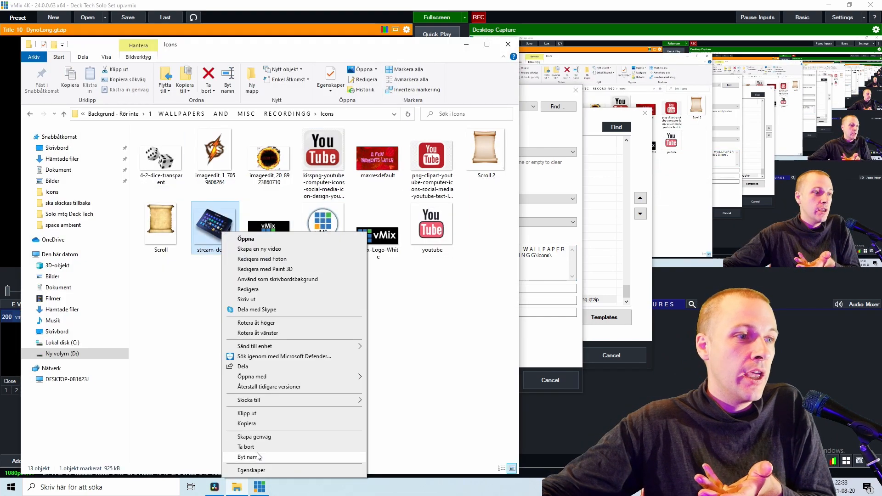
left_click(249, 456)
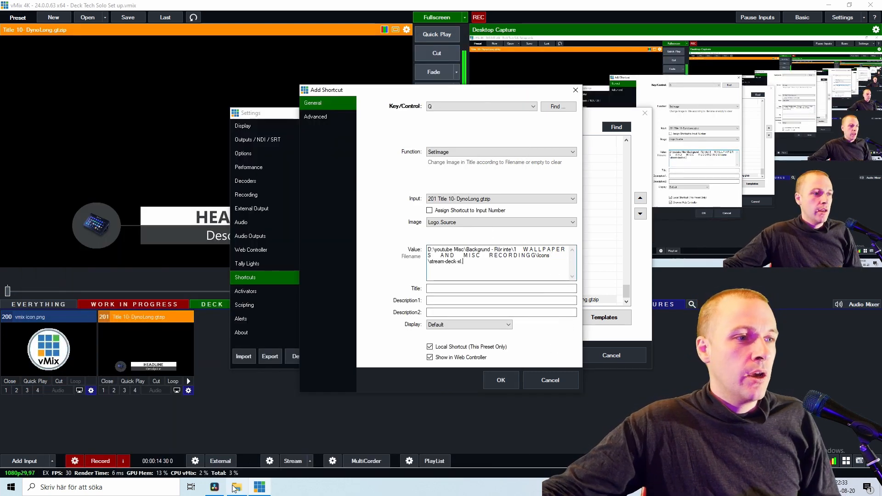
right_click(215, 219)
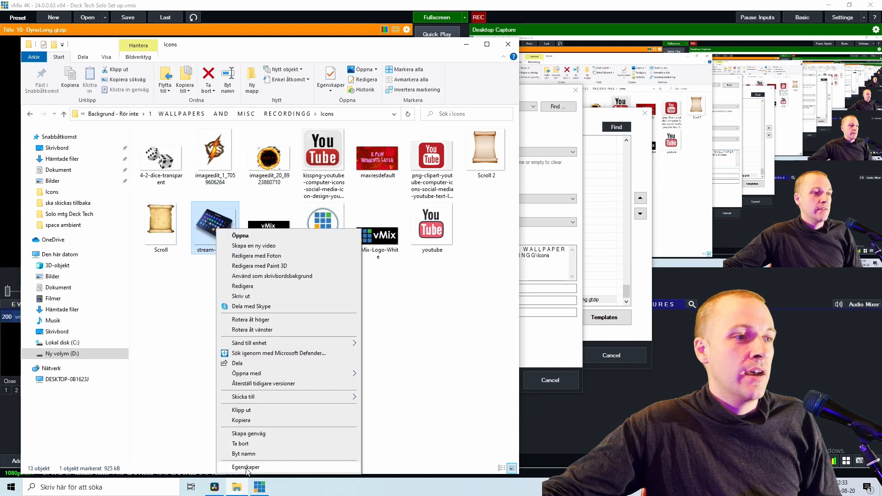
left_click(245, 467)
type("\\vmix icon.png")
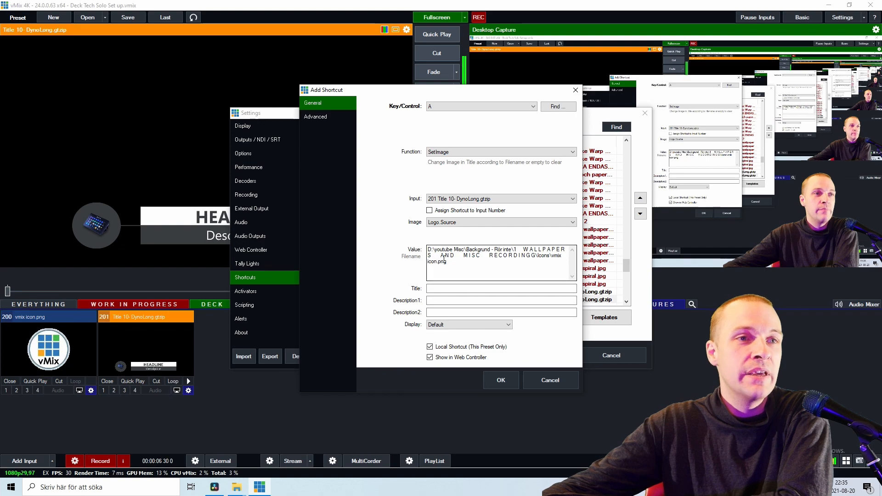
left_click(549, 380)
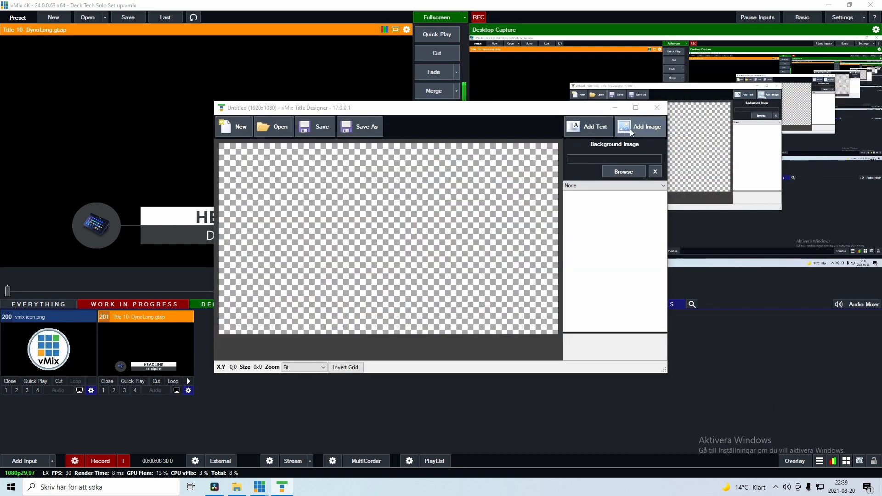
Place the VS lightning image on the blank title and save the design
left_click(623, 172)
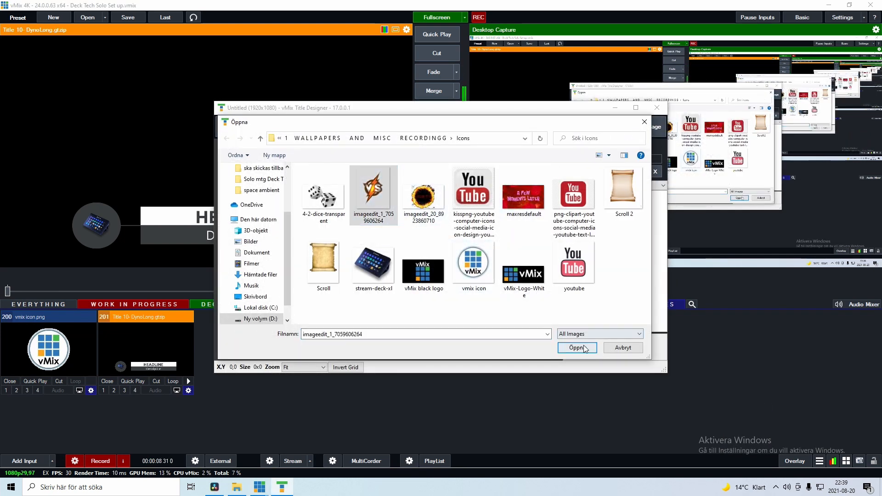
left_click(576, 348)
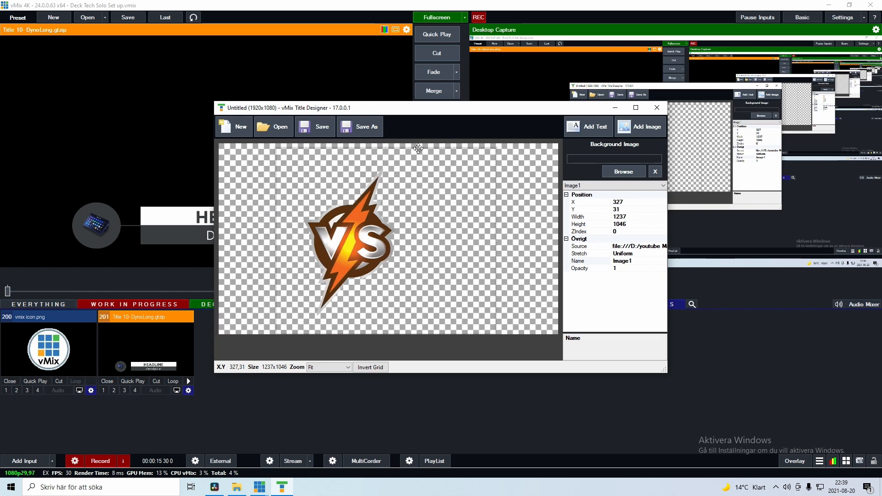
left_click(364, 126)
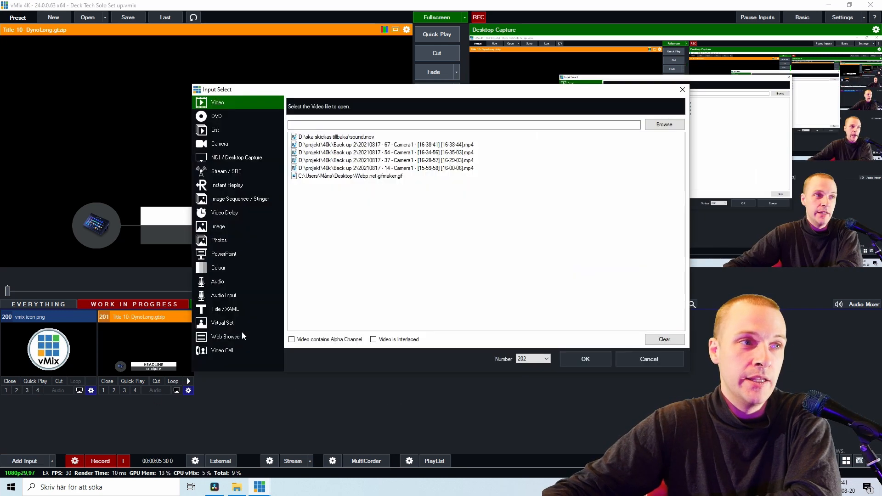
left_click(225, 309)
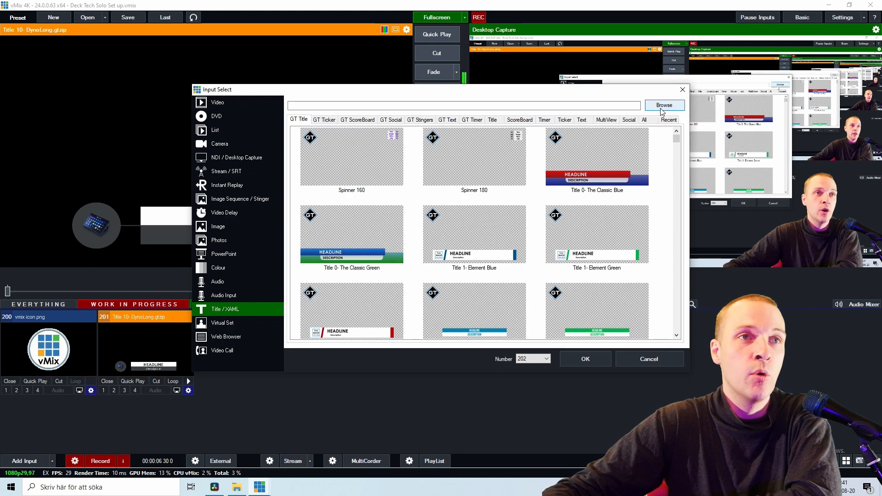
left_click(664, 105)
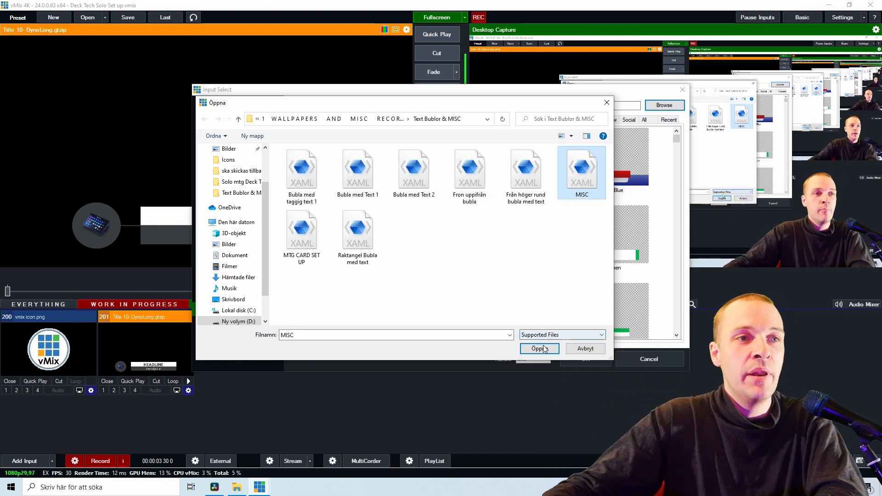
left_click(538, 348)
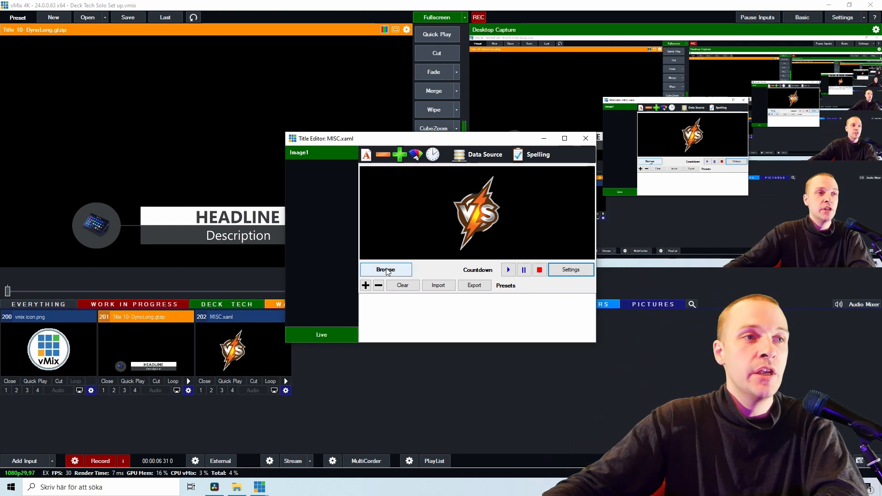
left_click(386, 269)
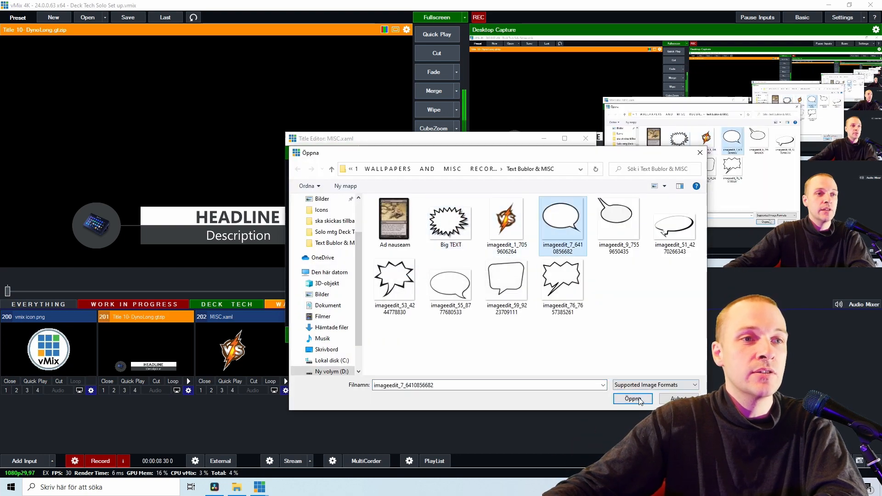
left_click(632, 398)
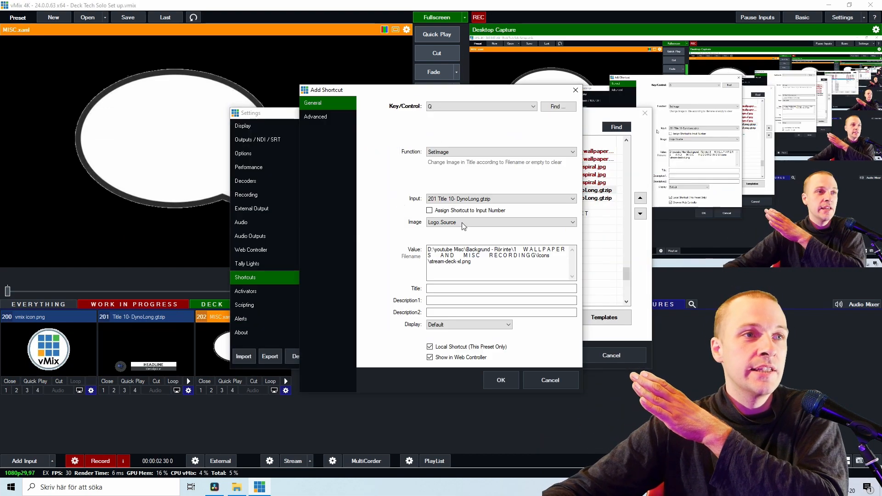
Retarget the Q SetImage shortcut to input 202 MISC.xaml and close Settings
left_click(500, 198)
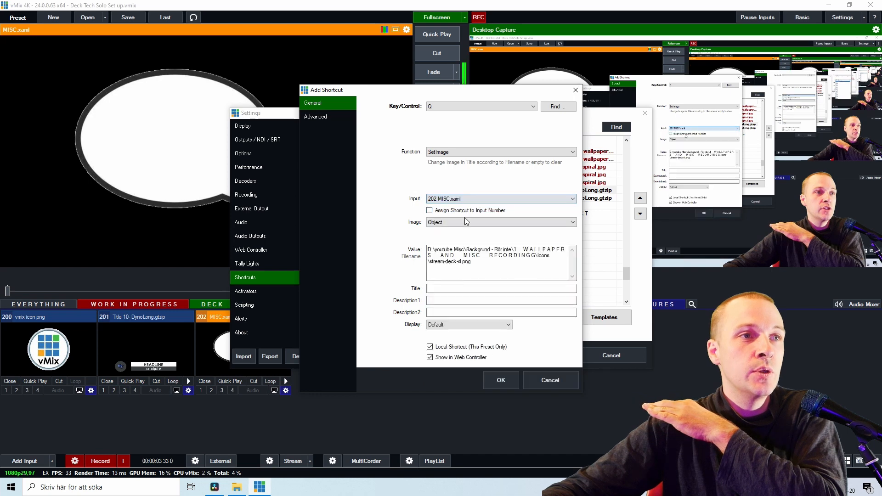
left_click(500, 380)
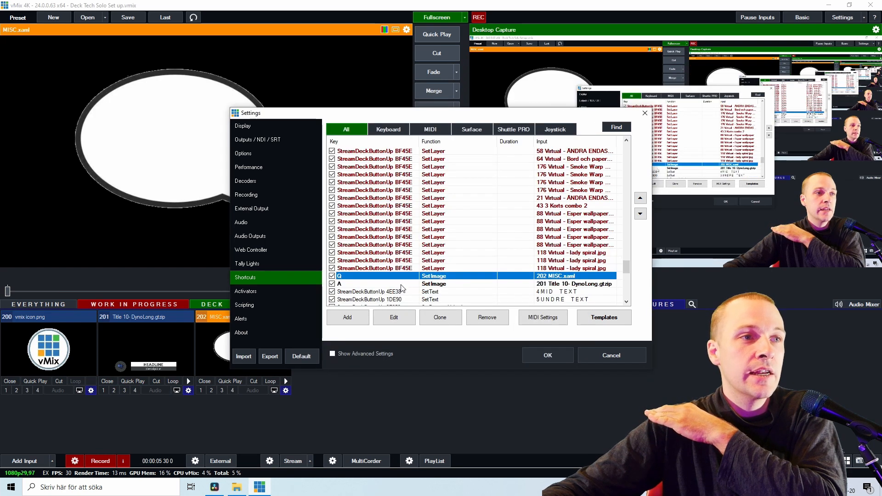
left_click(393, 318)
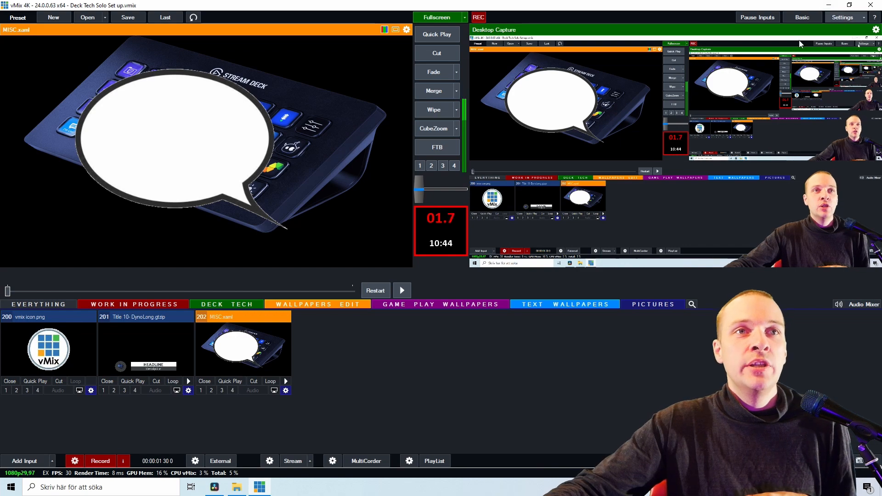
Set the Image field of both Q and A SetImage shortcuts to Image1
left_click(842, 17)
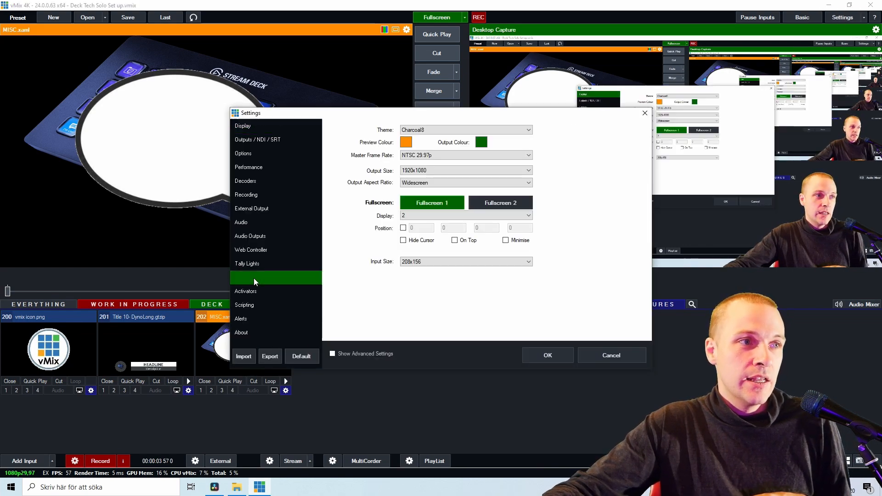
left_click(246, 277)
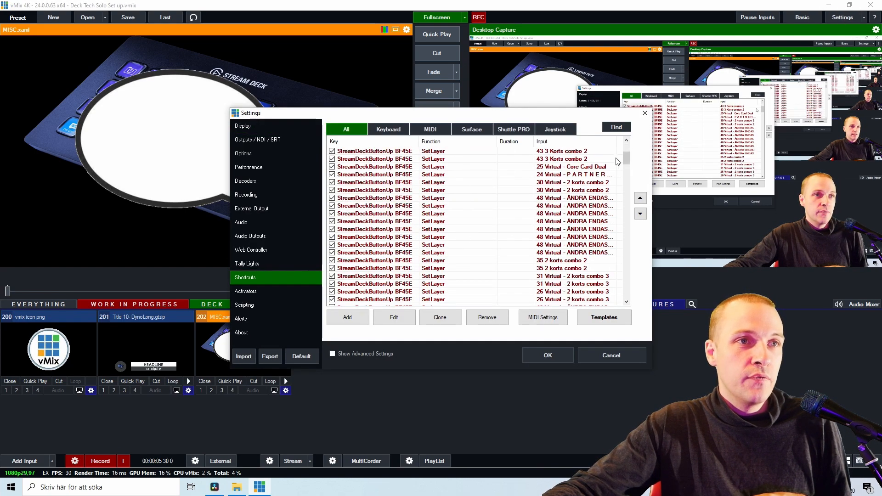
left_click(614, 127)
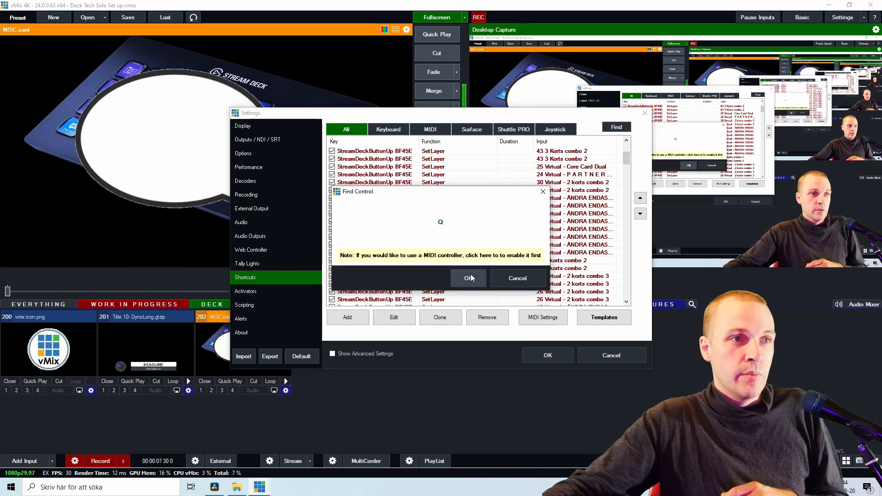
left_click(468, 278)
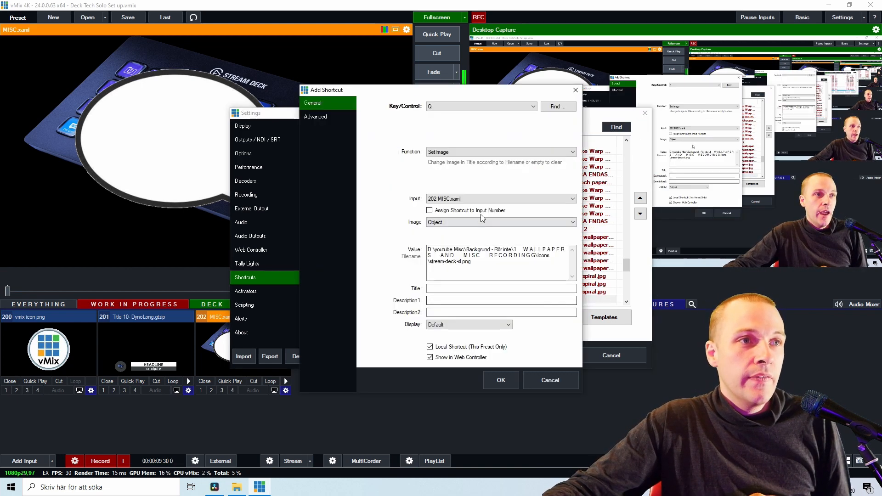
left_click(570, 221)
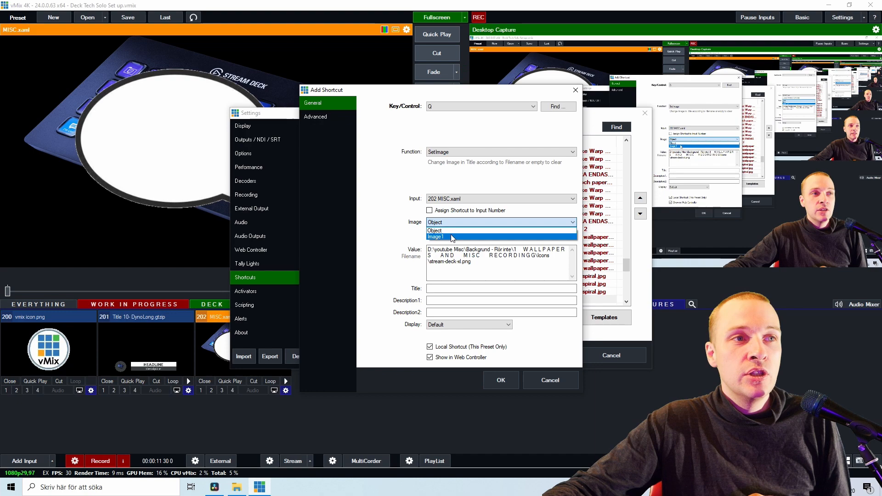
left_click(499, 380)
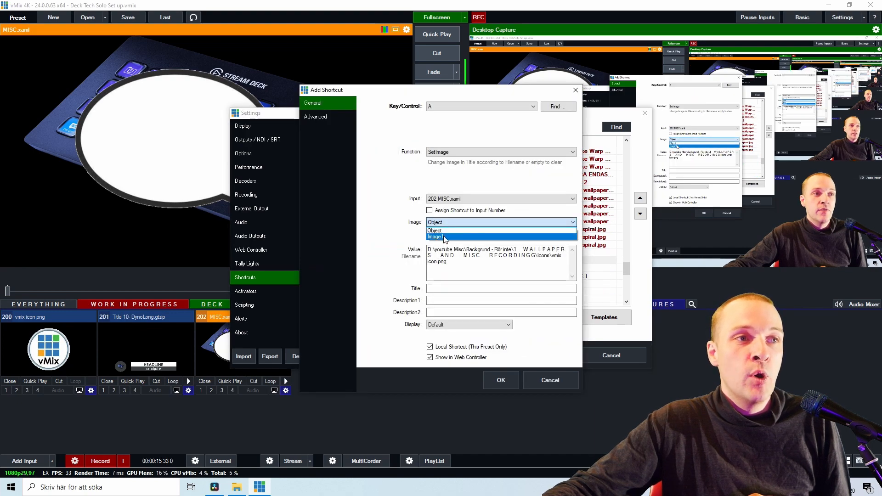
left_click(499, 380)
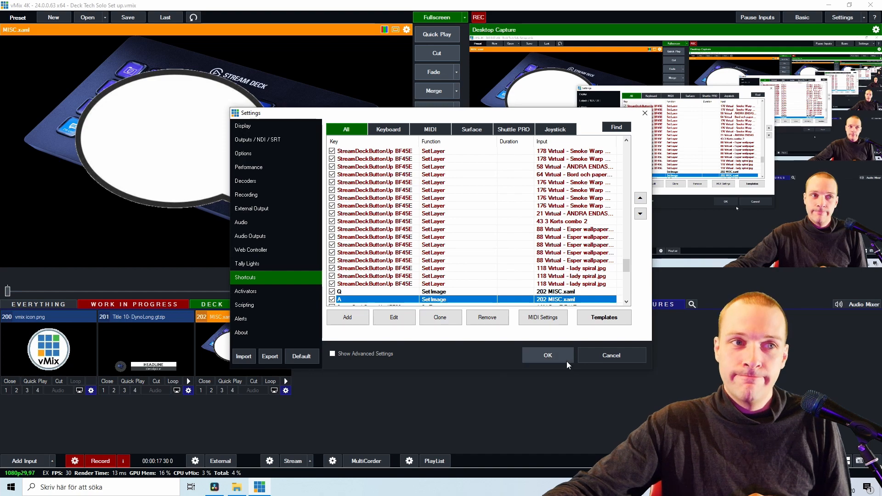
left_click(546, 355)
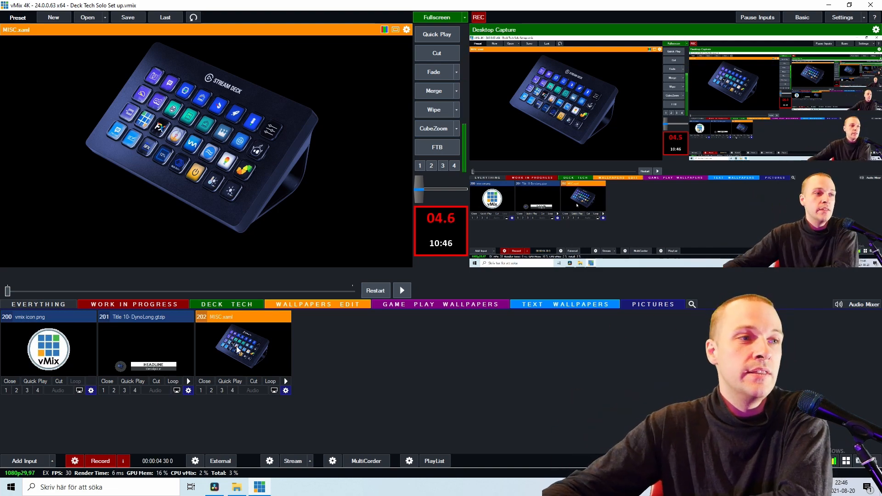
Assign 202 MISC.xaml to layer 6 of Text Wallpapers input 52
left_click(211, 390)
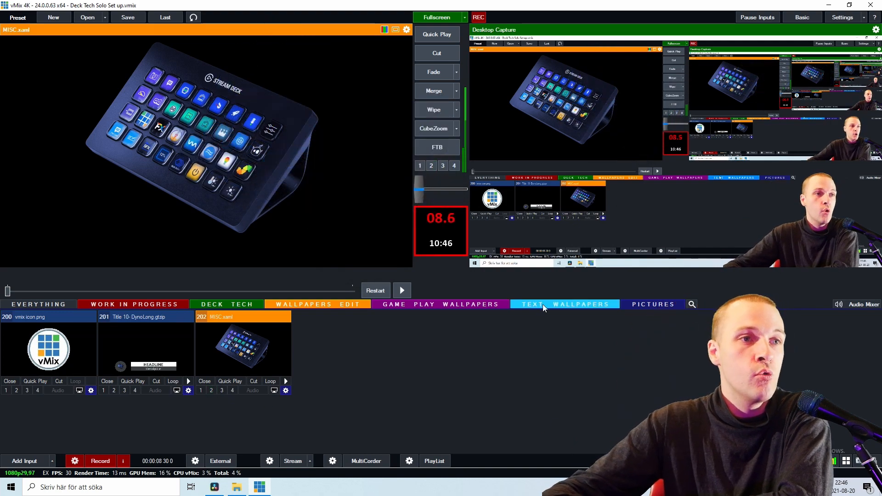
left_click(565, 304)
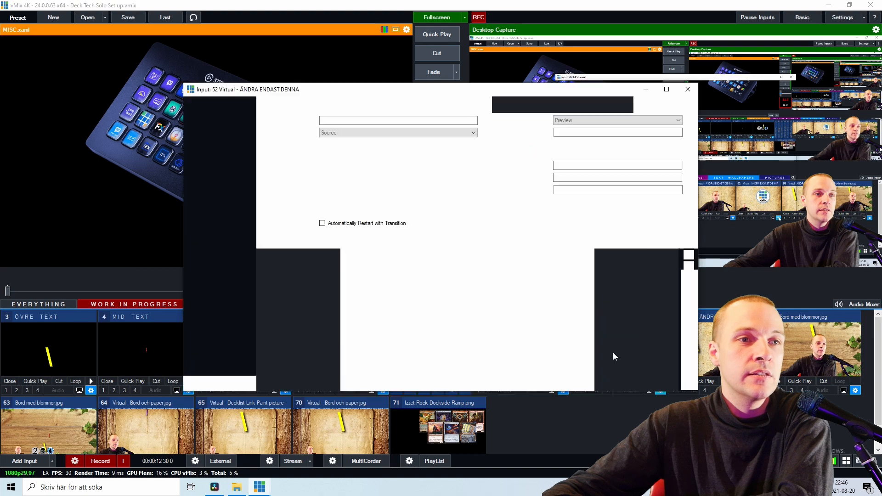
left_click(214, 171)
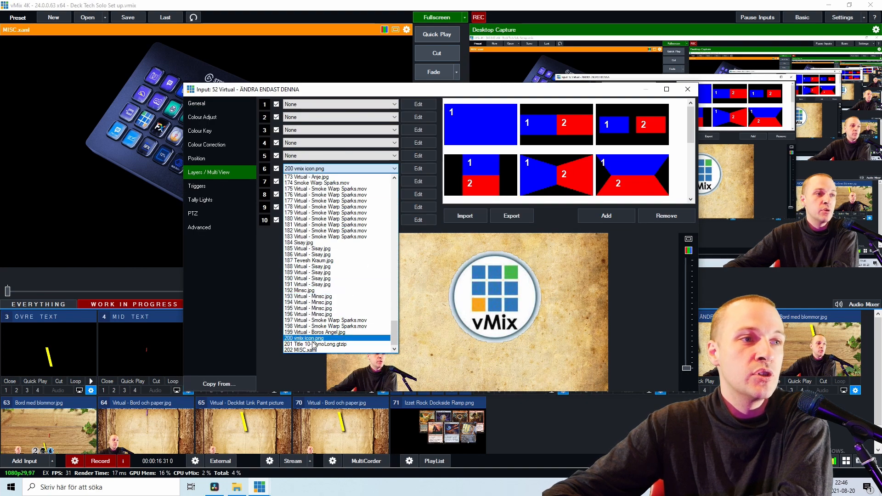
left_click(686, 88)
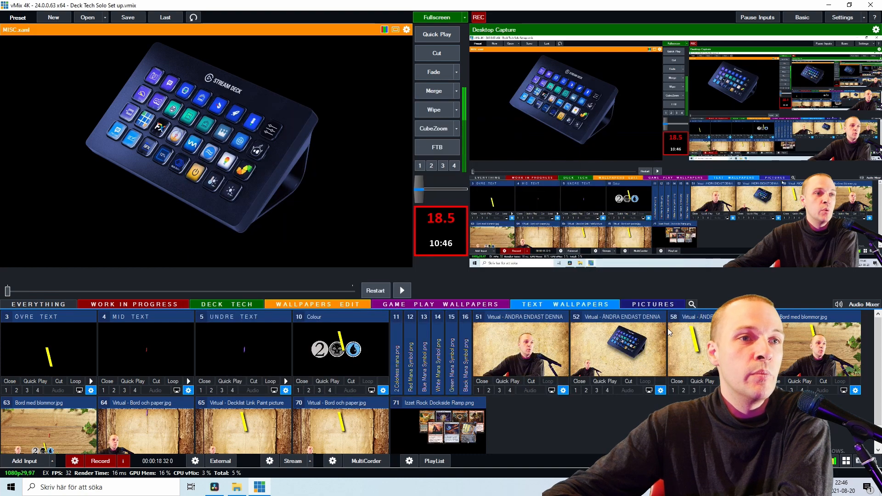